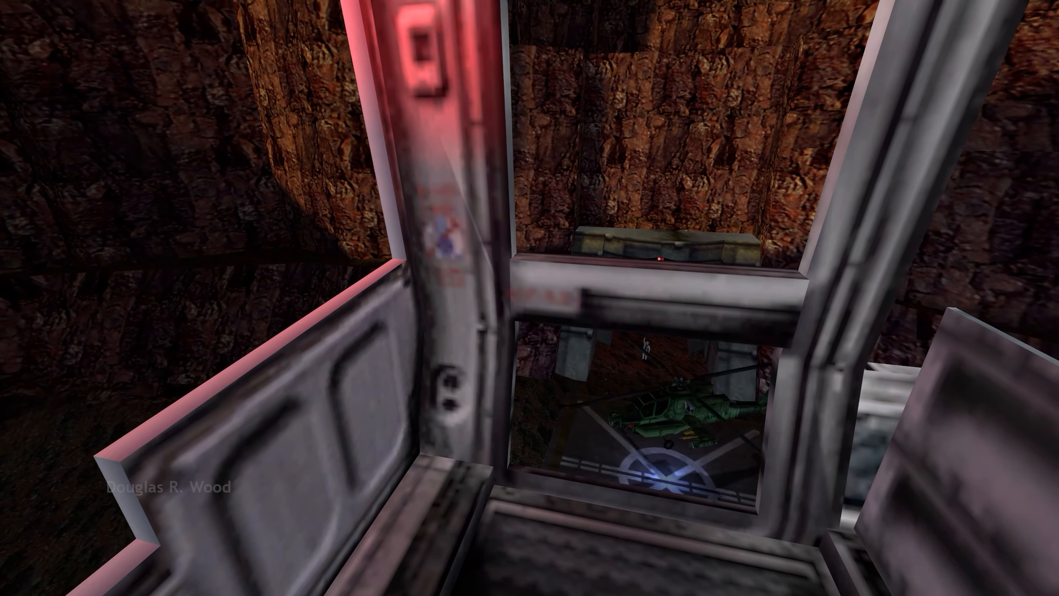
pyautogui.moveTo(529, 298)
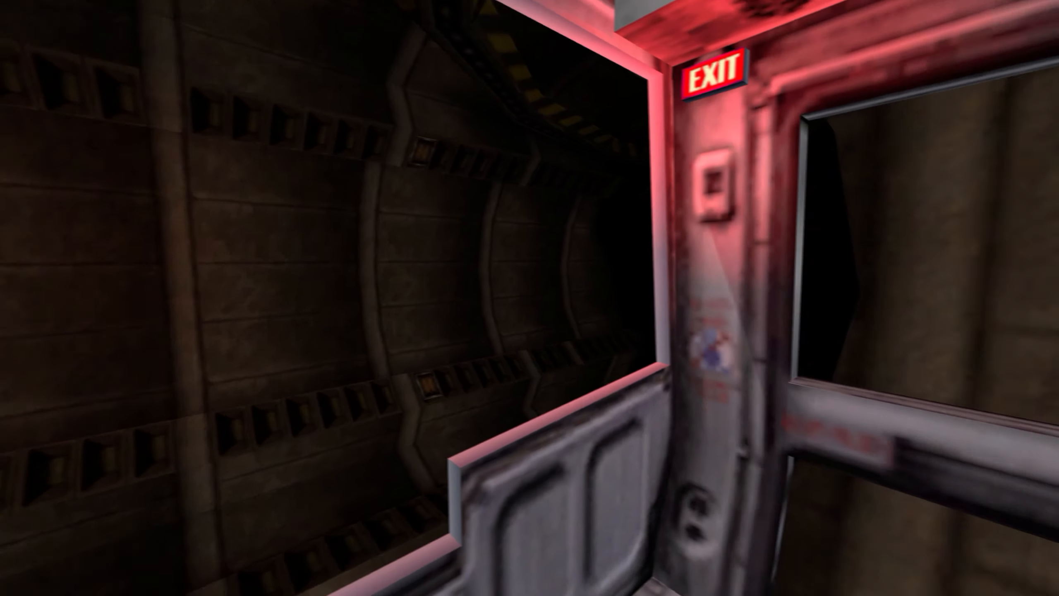
pyautogui.moveTo(530, 298)
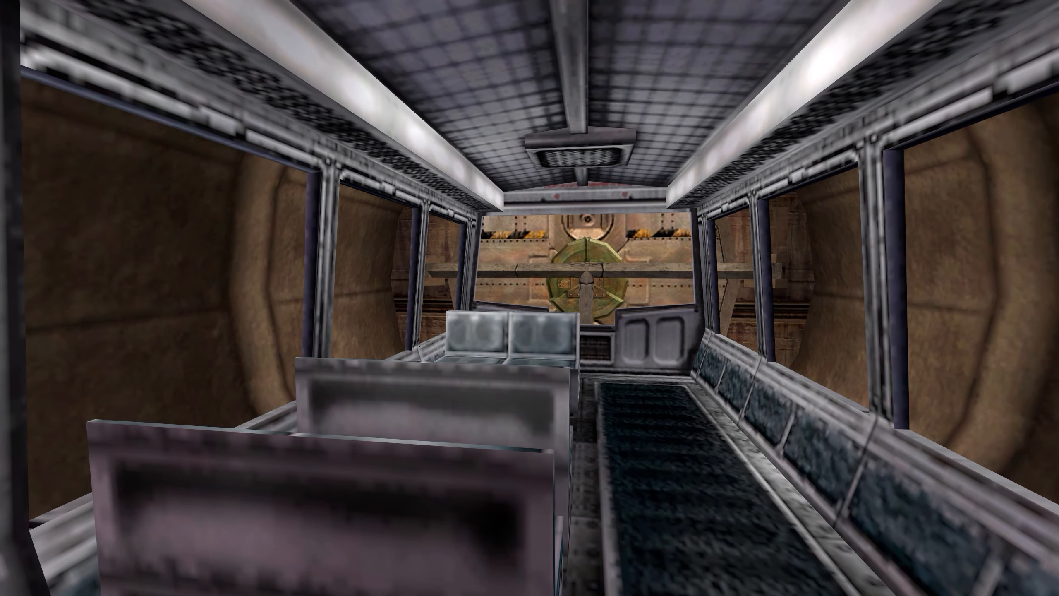